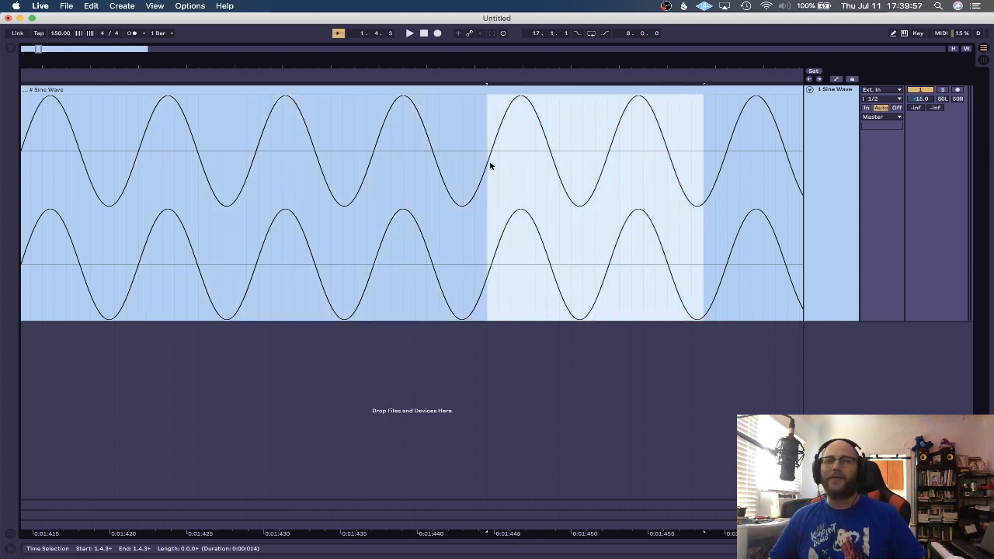
Step: Clear the earlier time selection, mark a short stretch of the sine wave and zoom in closer on it
click(596, 178)
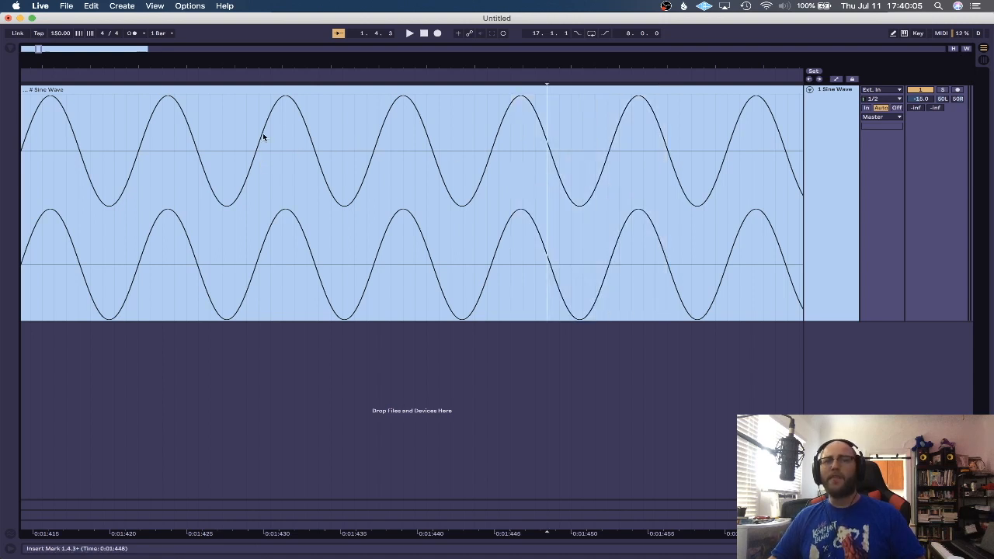
mouse_move(361, 171)
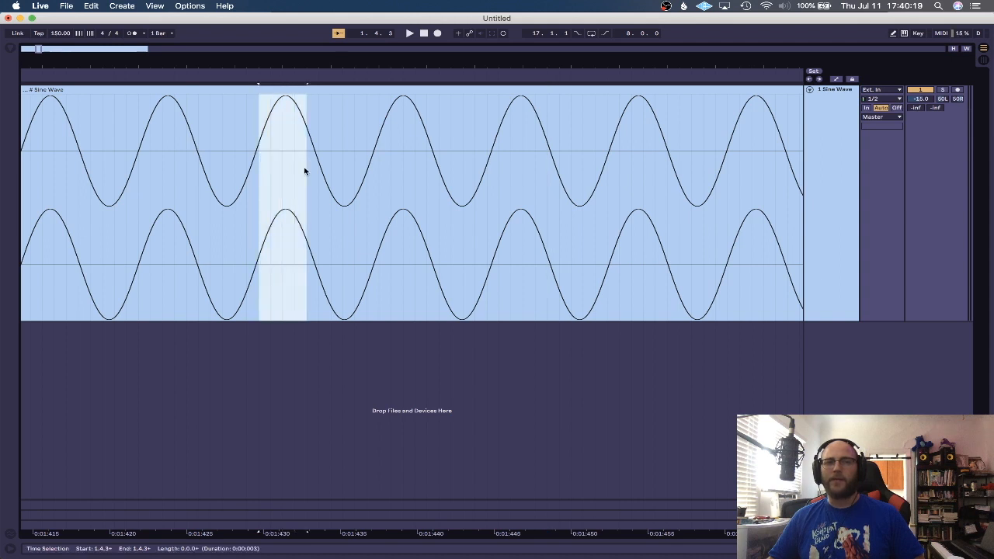
drag(305, 170, 378, 184)
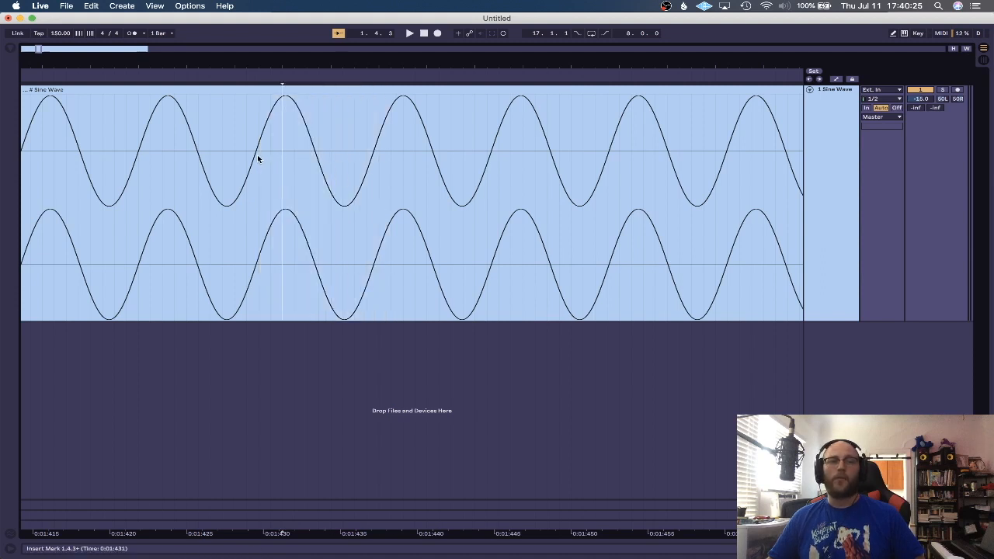
mouse_move(308, 161)
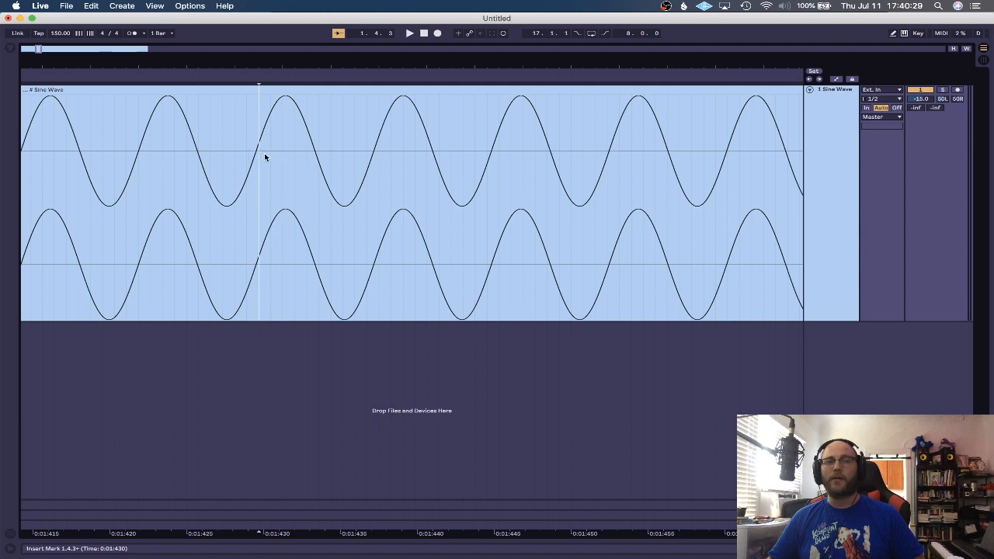
drag(255, 155, 354, 155)
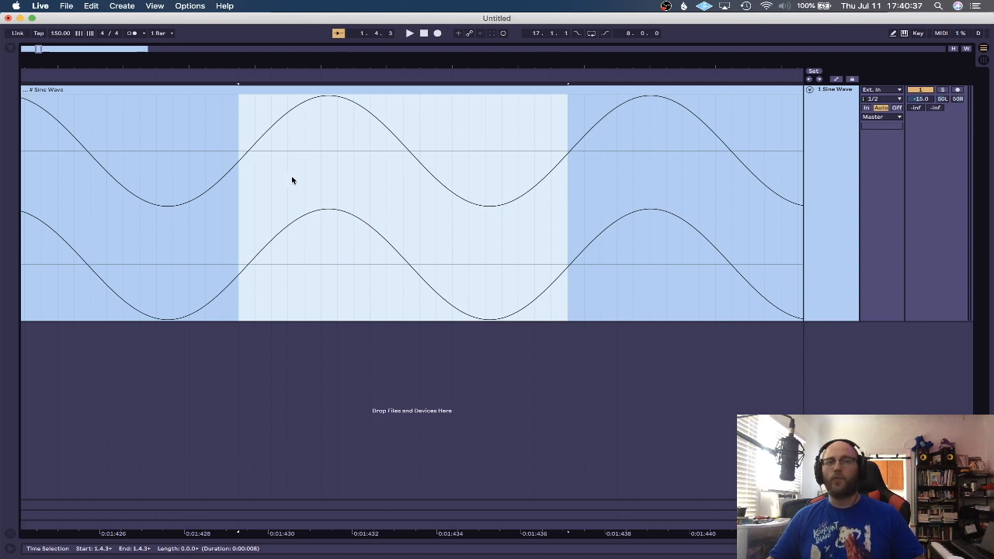
mouse_move(449, 212)
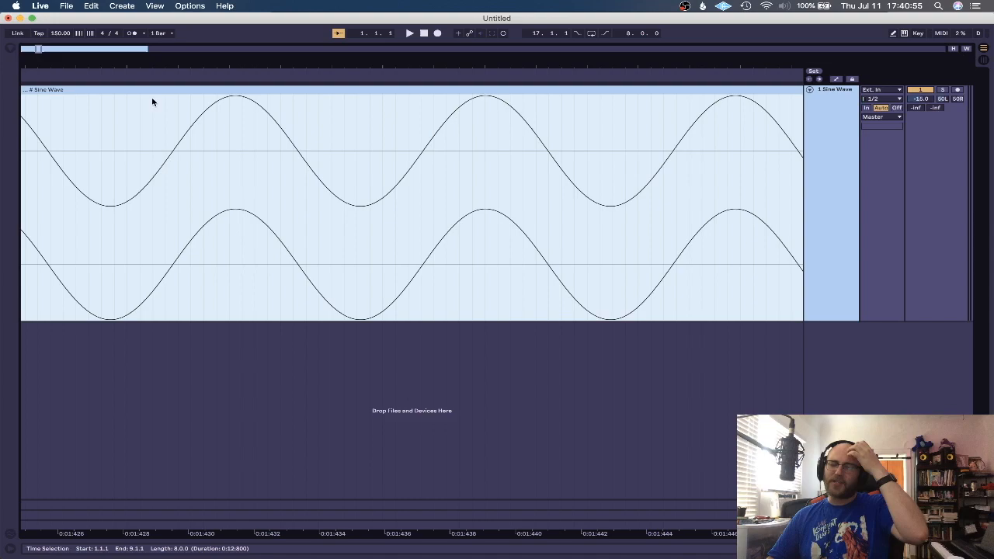
mouse_move(202, 90)
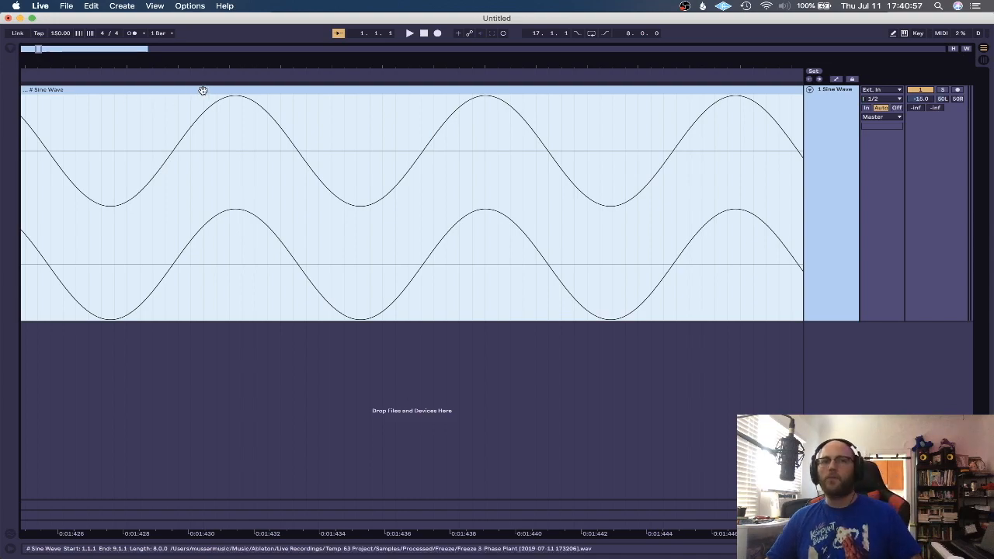
Step: Play the clip, then mark out one upward half-cycle of the sine wave and an adjacent stretch
click(410, 33)
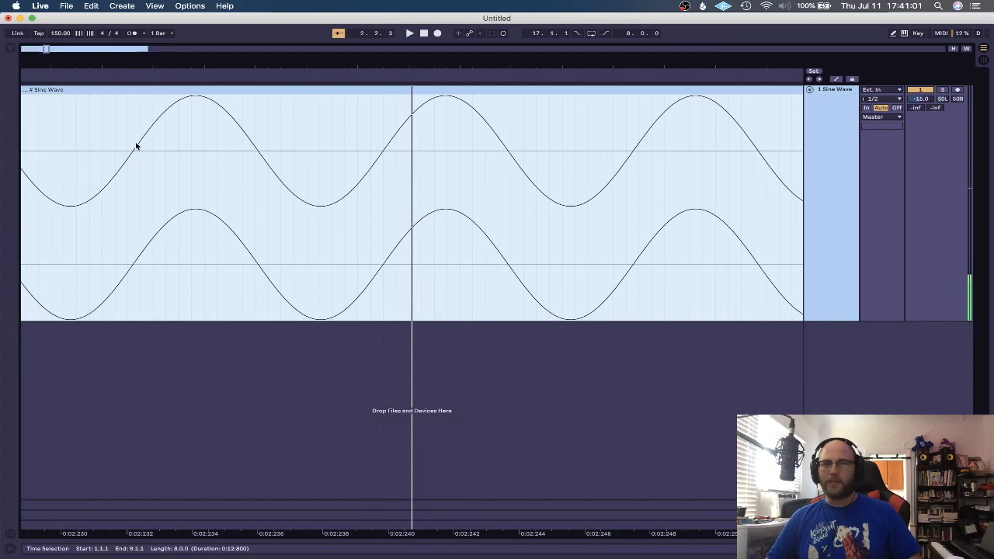
mouse_move(447, 131)
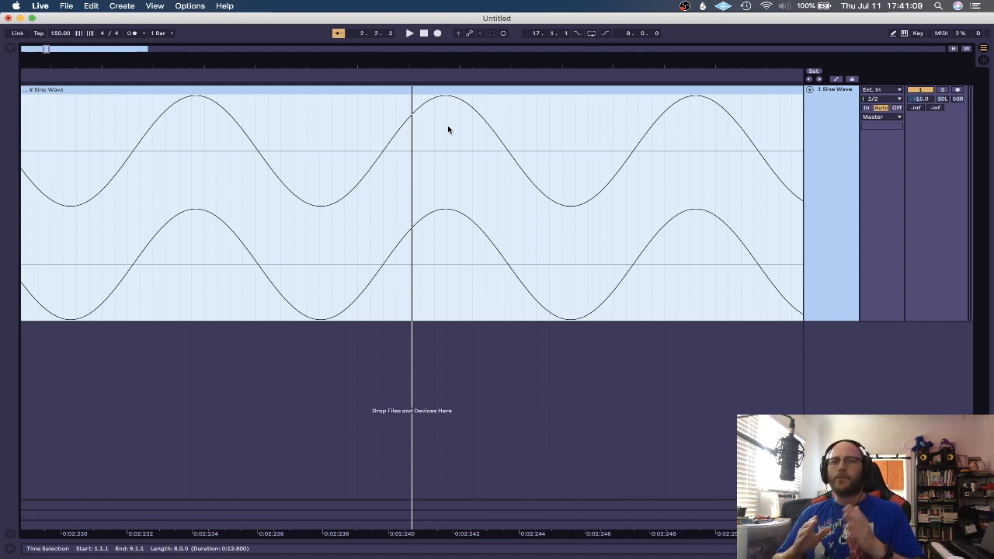
mouse_move(385, 160)
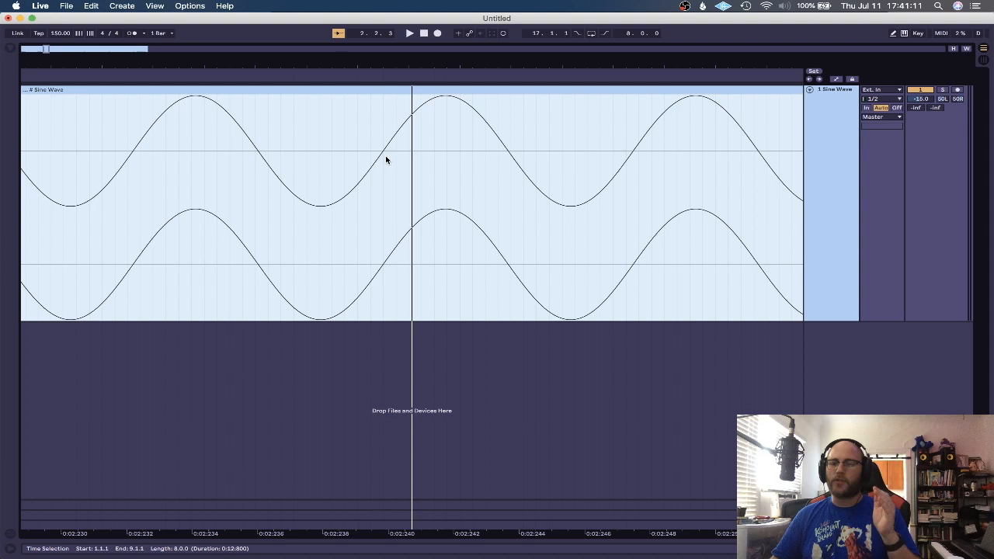
mouse_move(391, 161)
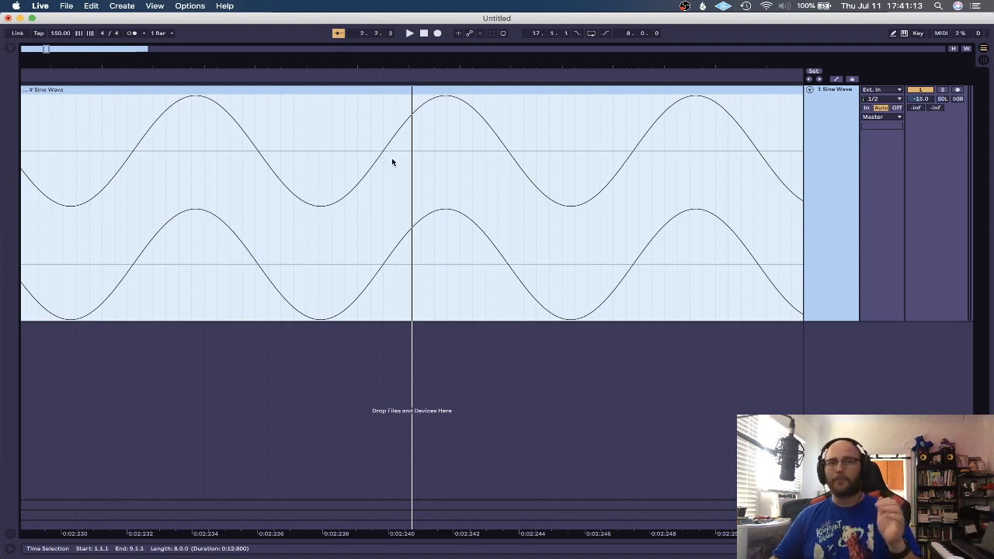
mouse_move(478, 244)
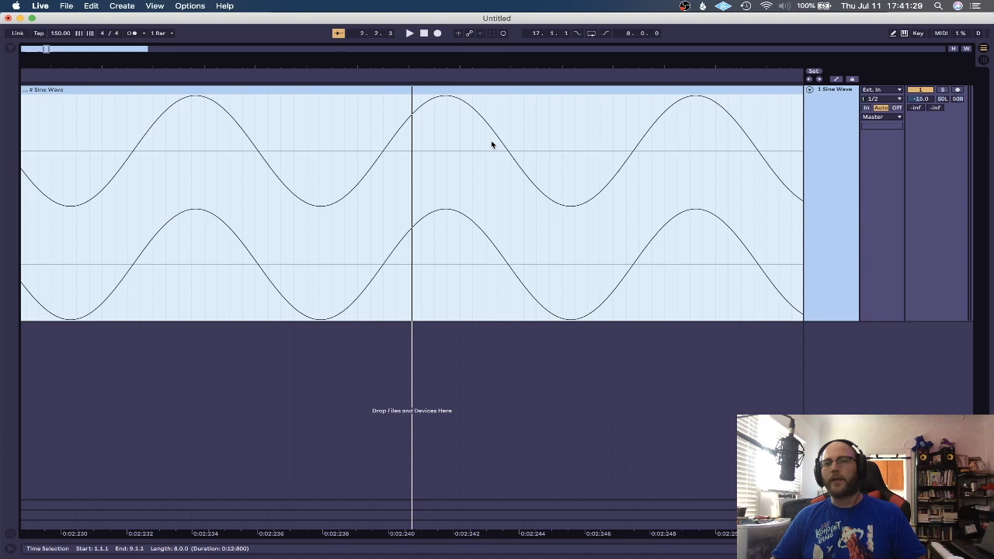
mouse_move(540, 201)
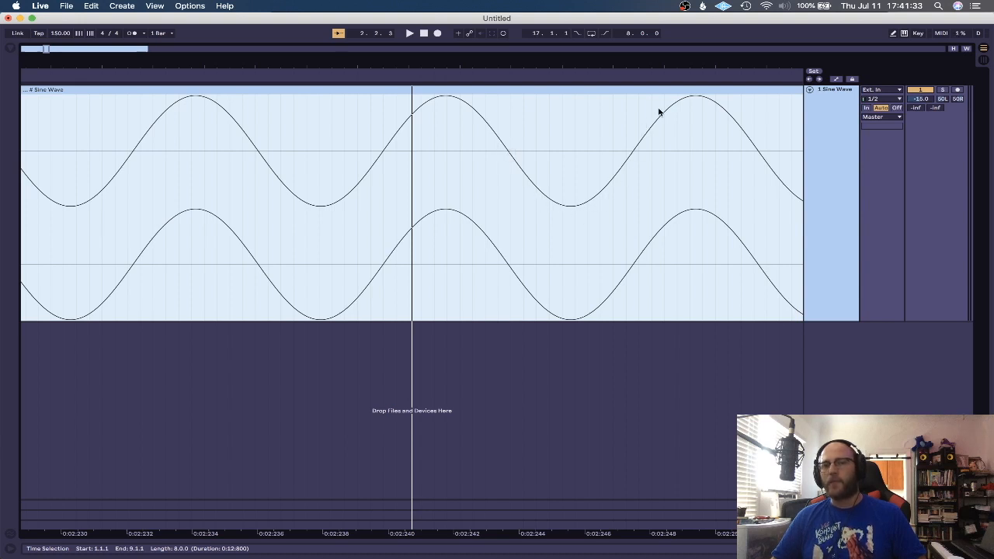
mouse_move(646, 112)
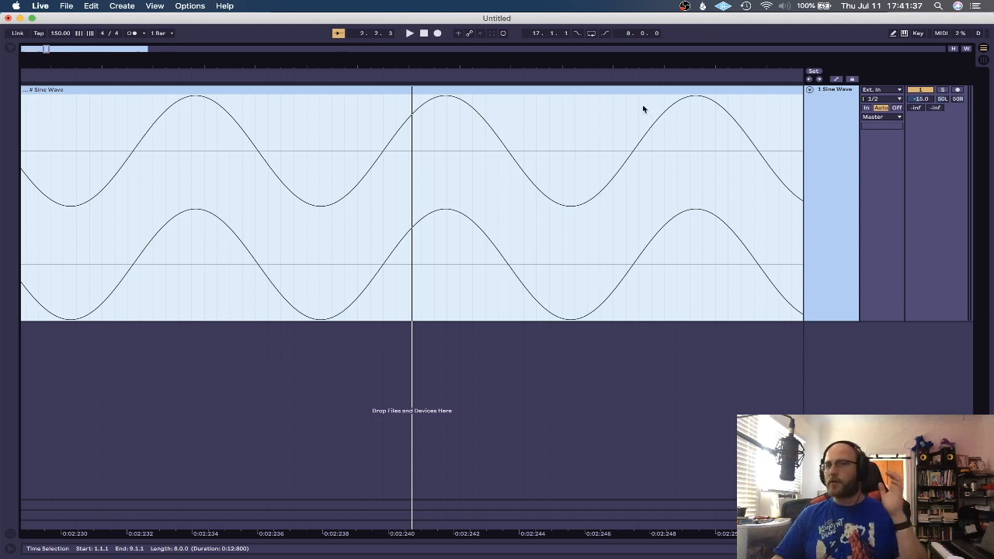
mouse_move(406, 177)
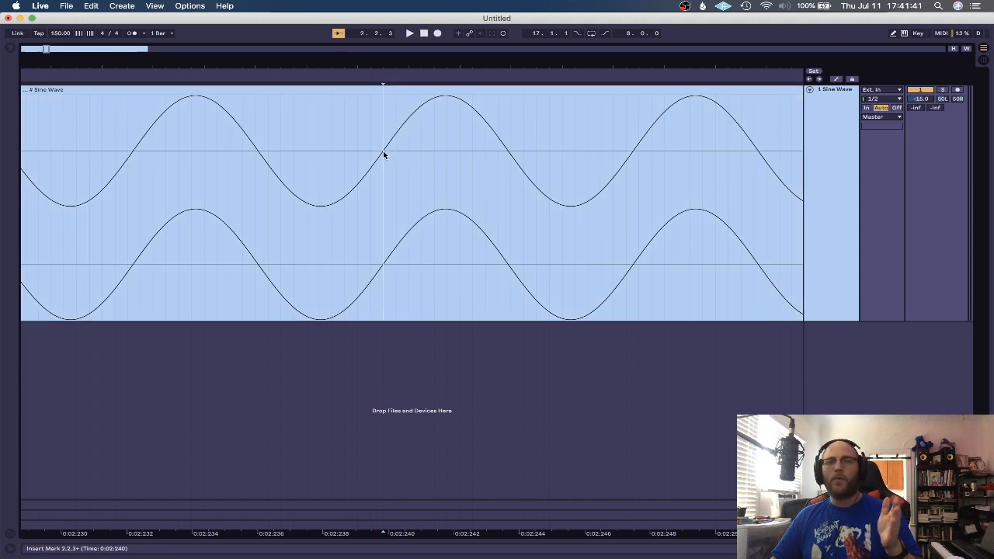
drag(382, 155, 448, 158)
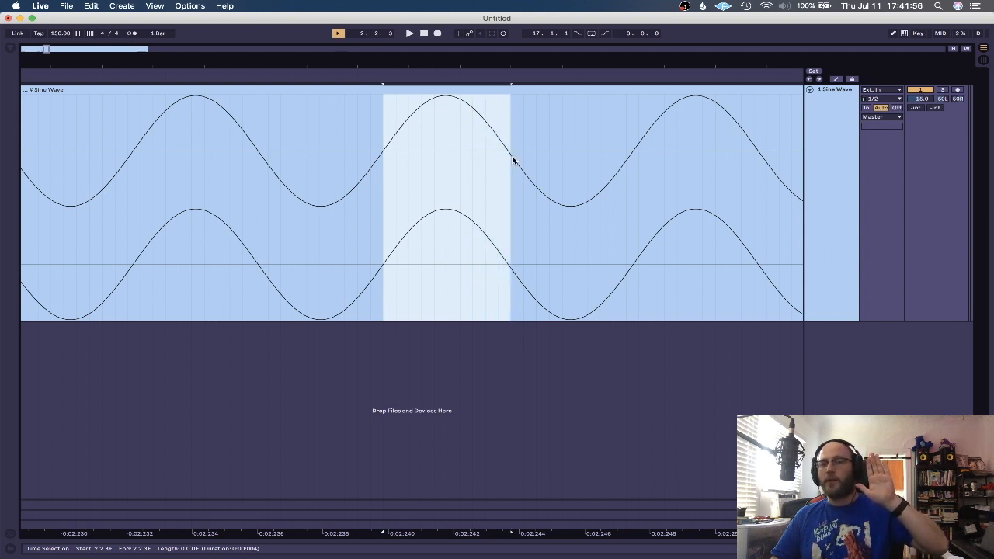
drag(510, 160, 535, 167)
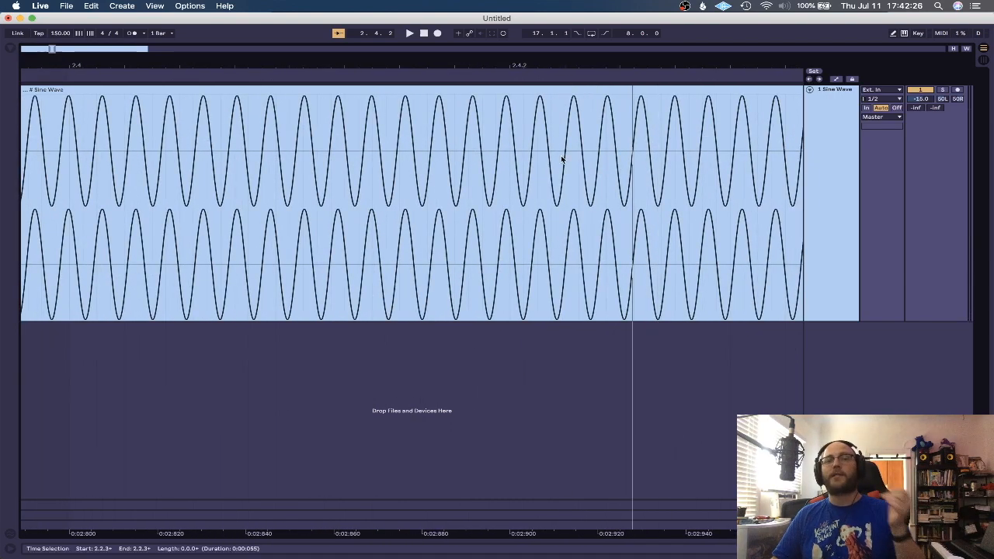
mouse_move(464, 148)
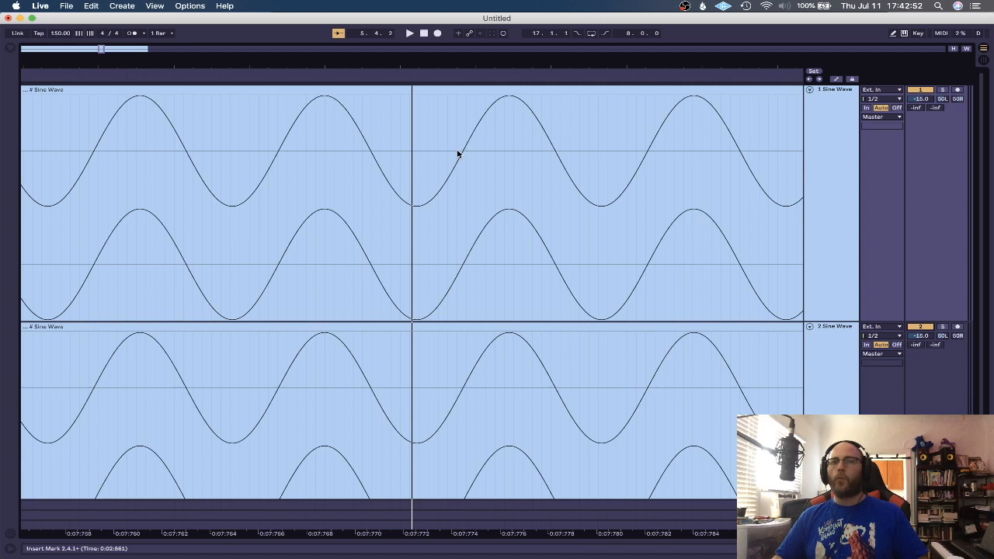
click(458, 156)
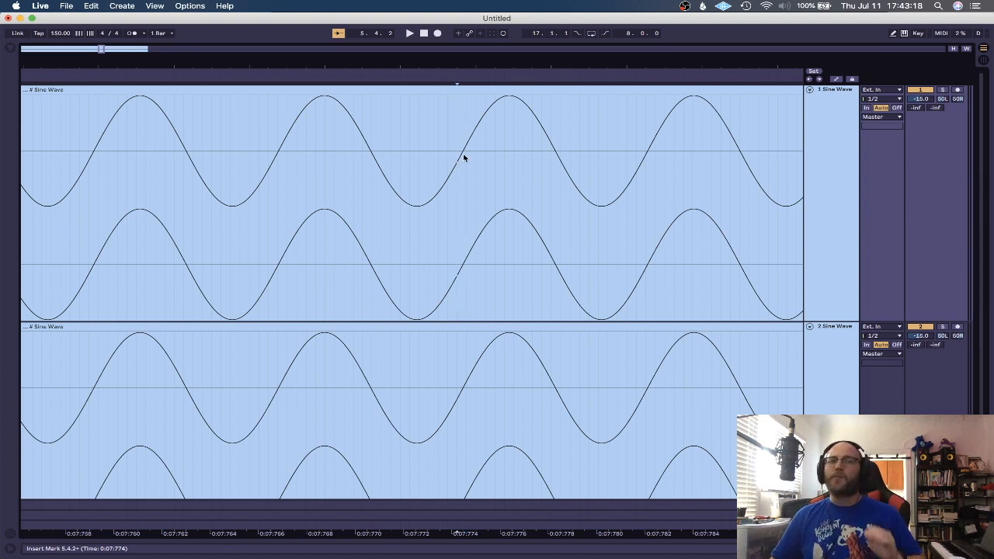
drag(457, 158, 512, 158)
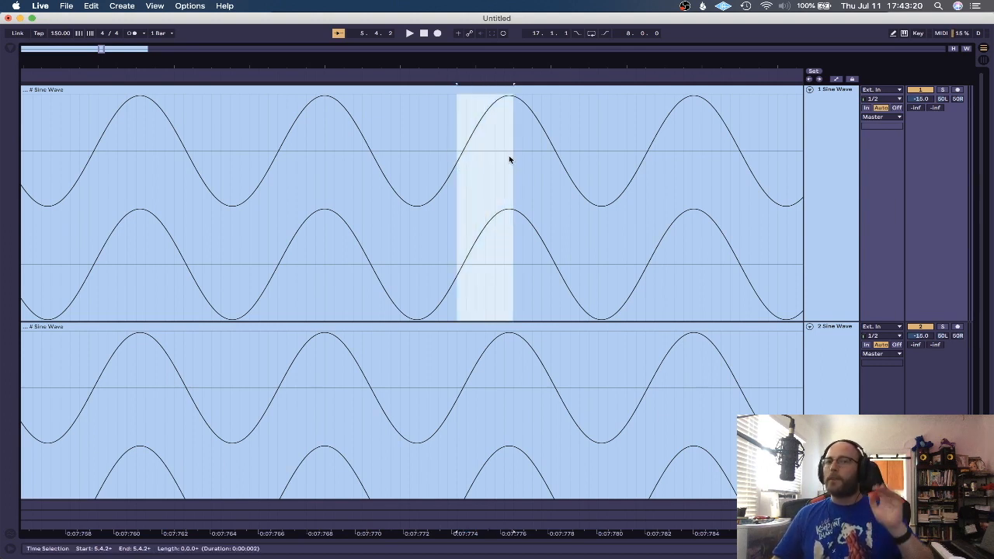
mouse_move(491, 162)
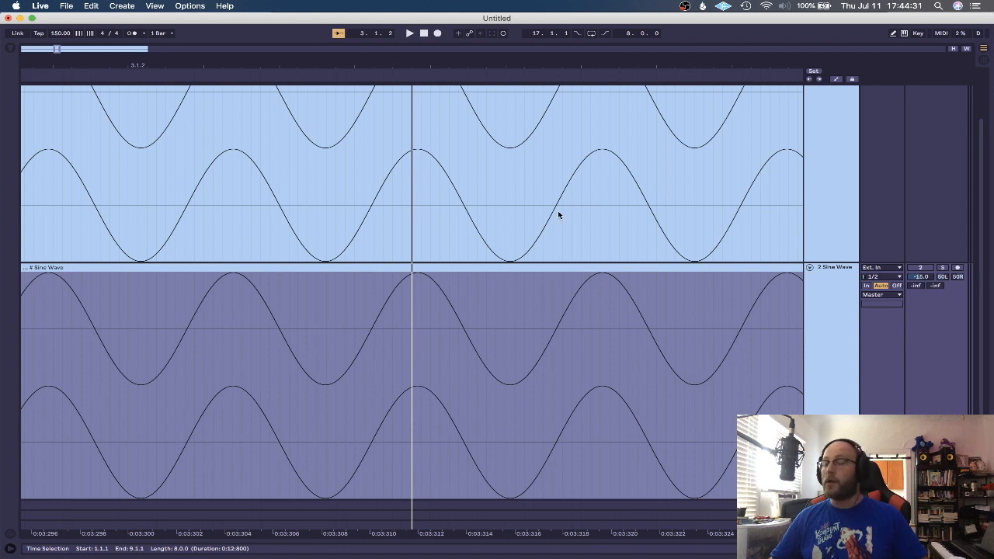
mouse_move(598, 194)
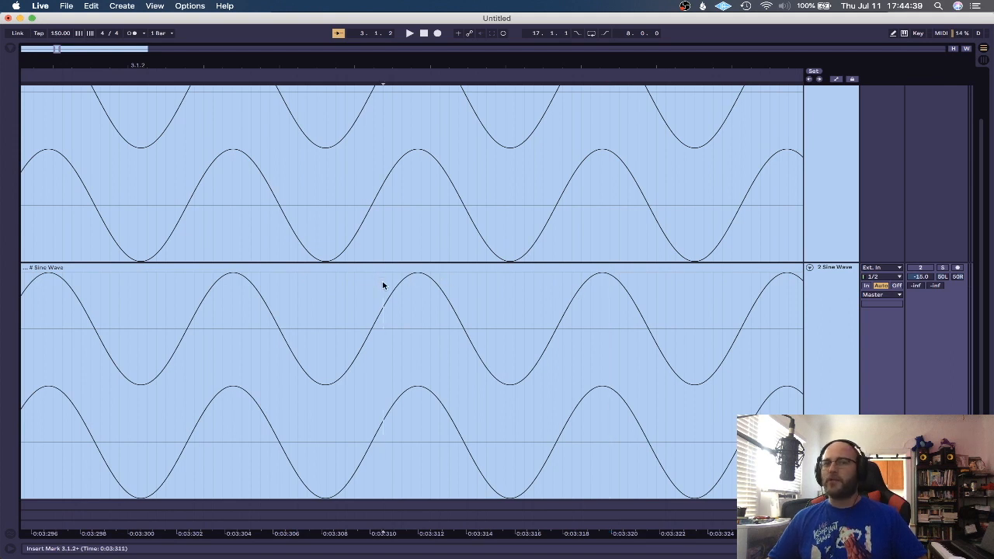
Step: Drag the second Sine Wave clip along the timeline by half a cycle so it is out of phase
drag(365, 318, 467, 318)
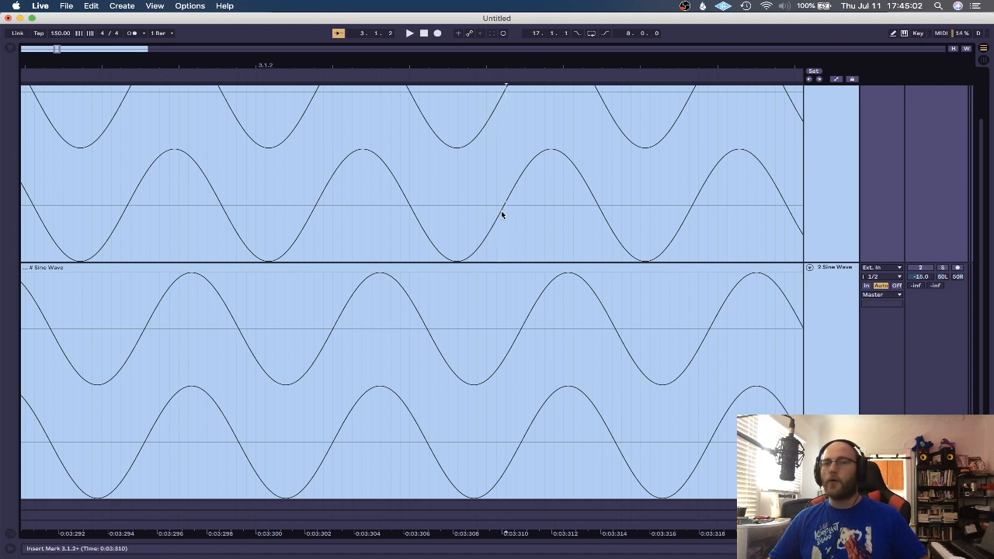
mouse_move(506, 292)
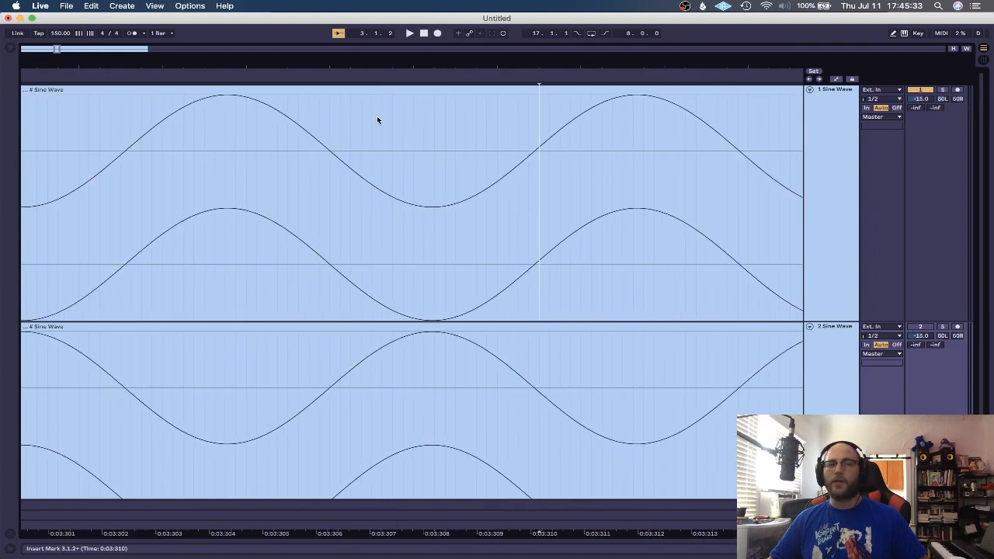
mouse_move(241, 441)
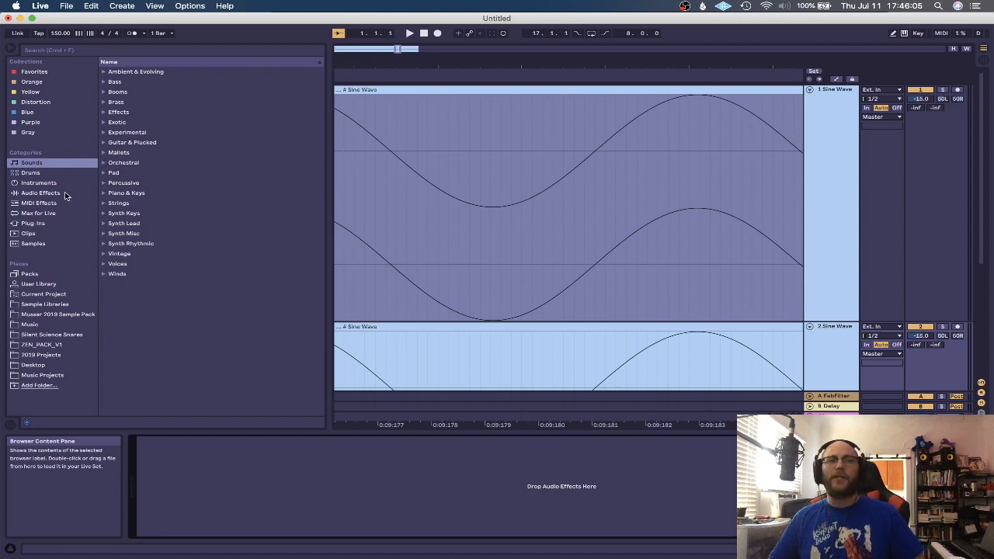
Step: Show the Audio Effects category in the Browser and pick the Utility effect for track 2
click(40, 193)
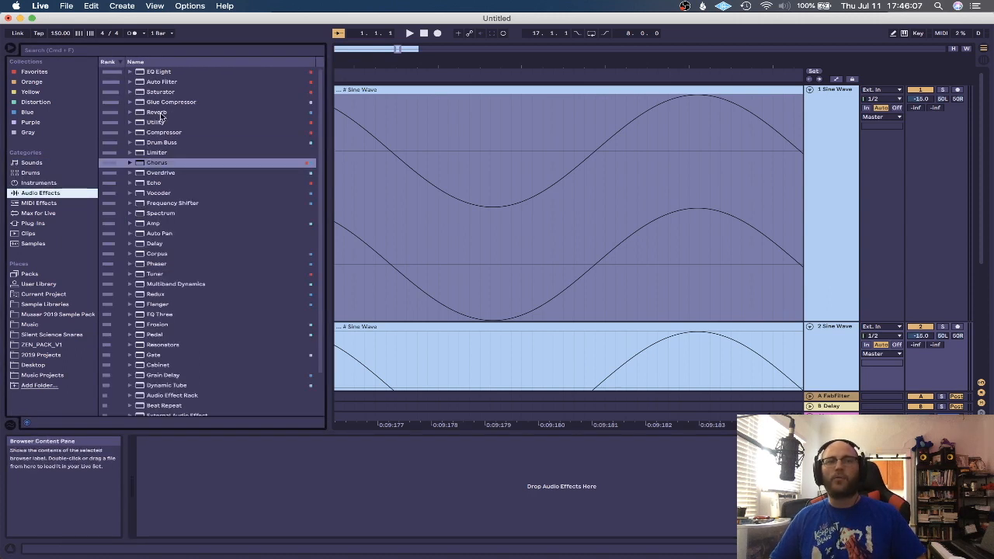
click(156, 121)
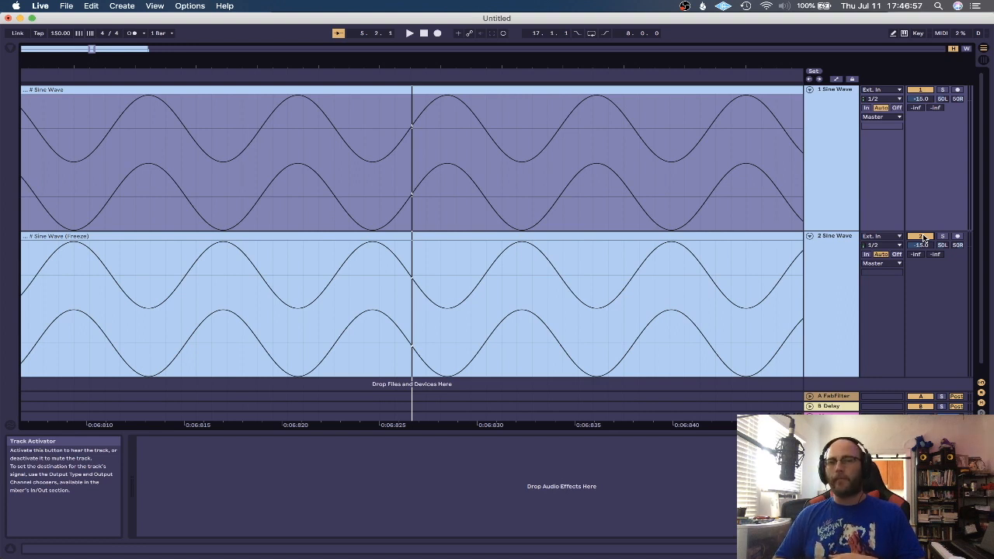
mouse_move(831, 226)
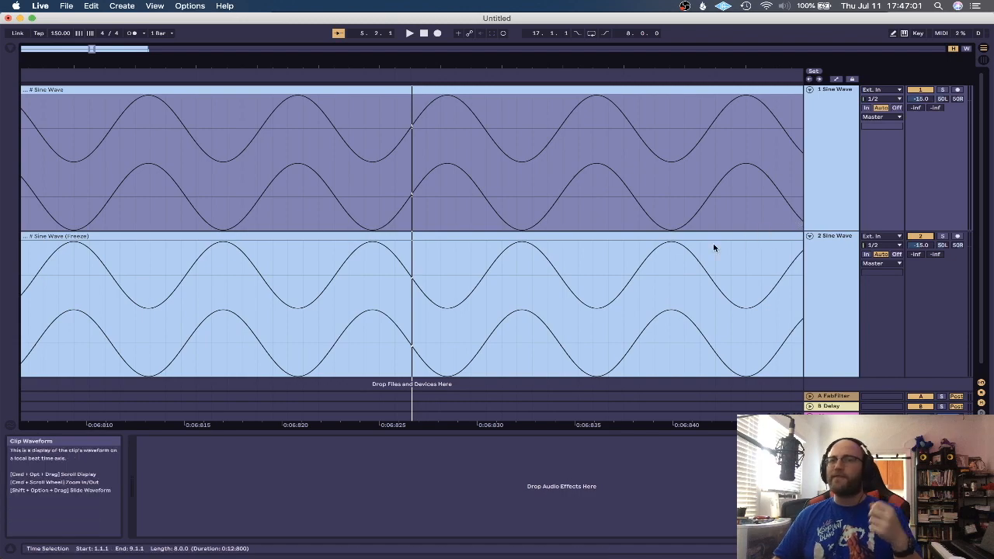
click(410, 33)
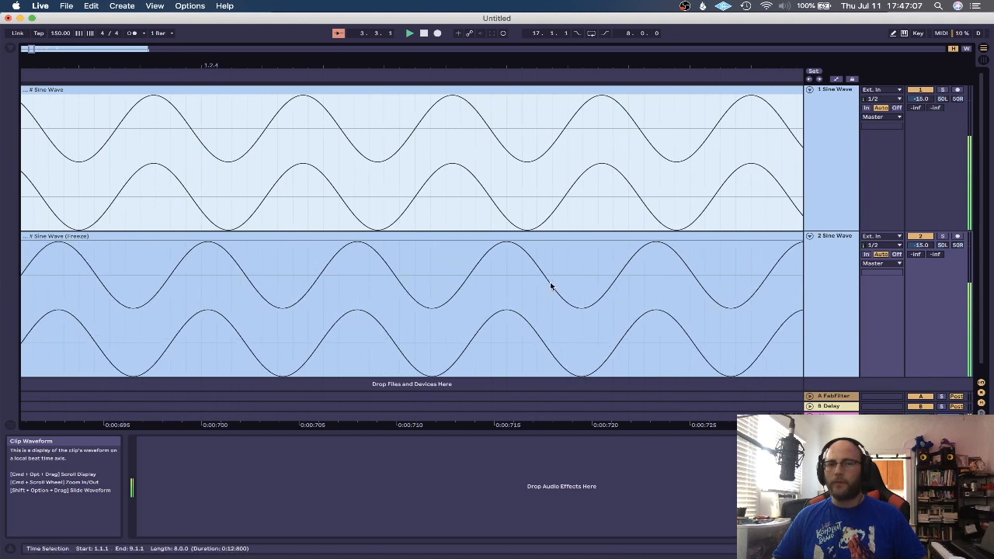
click(388, 155)
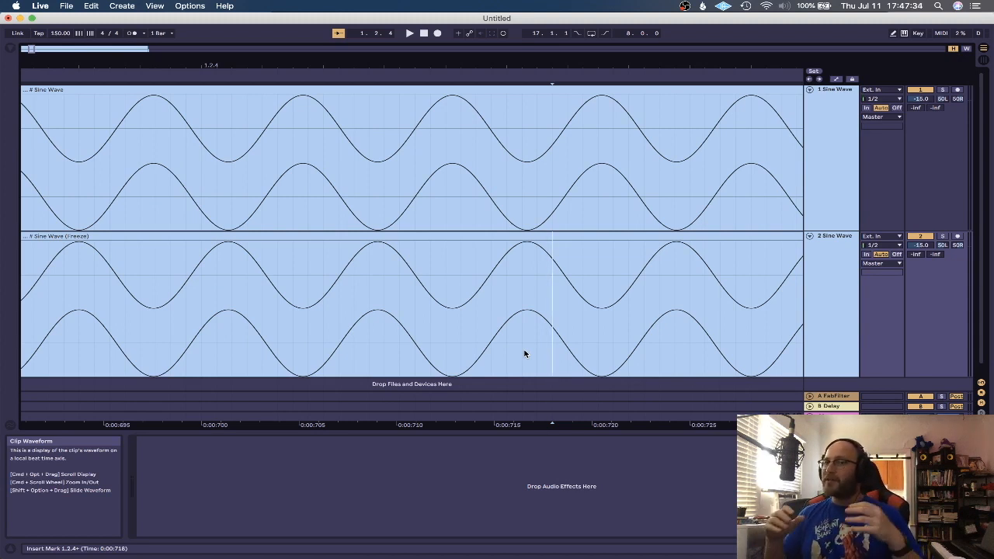
mouse_move(497, 138)
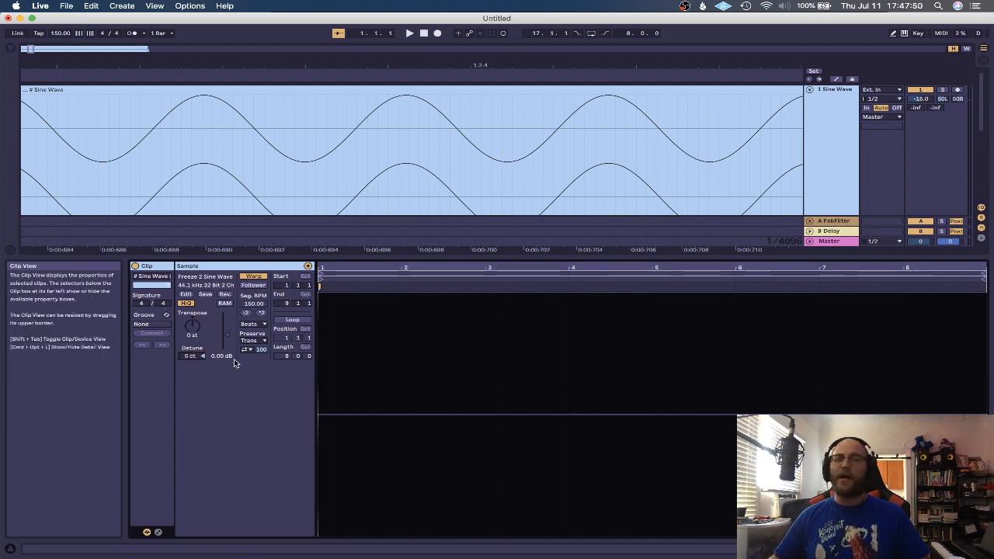
mouse_move(191, 356)
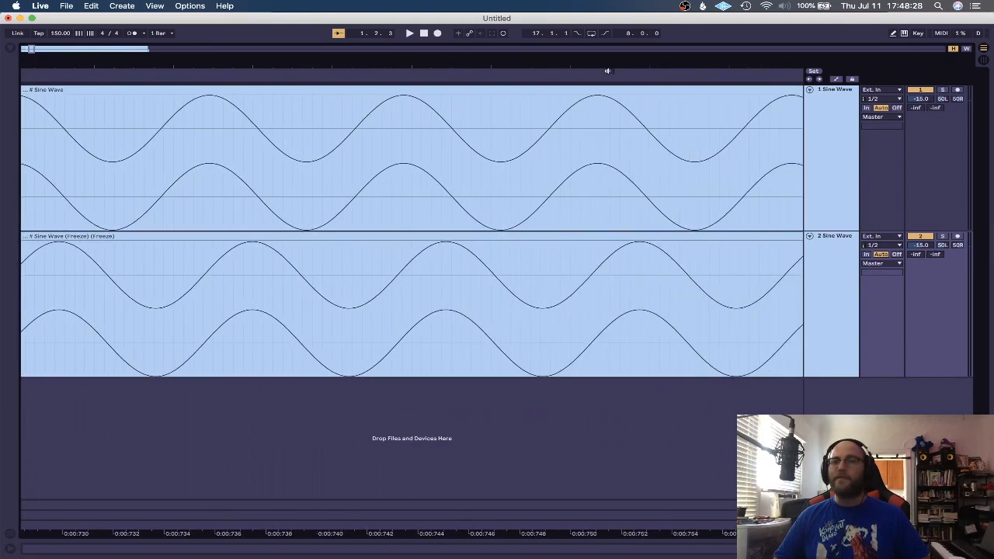
click(410, 32)
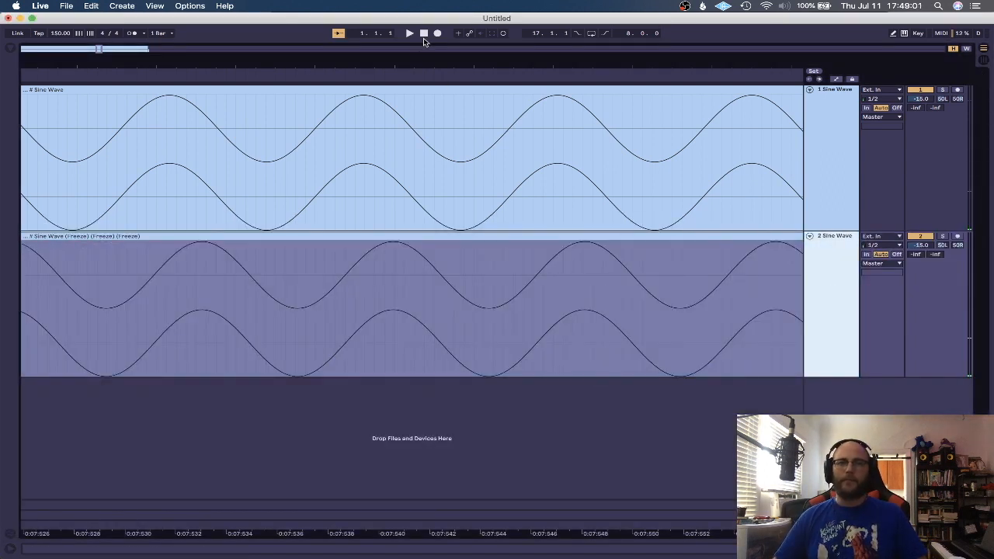
Step: Play both Sine Wave tracks together from the arrangement
click(408, 33)
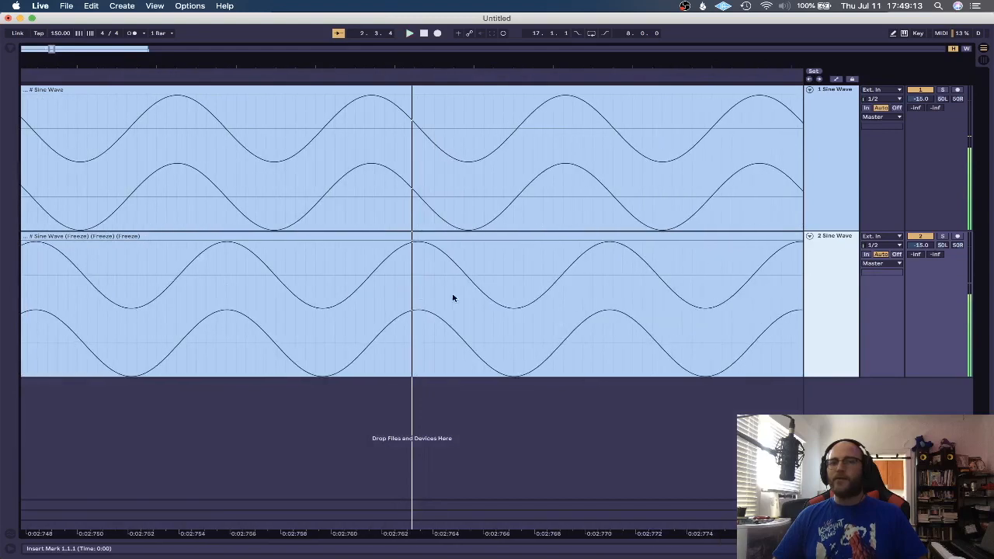
mouse_move(402, 291)
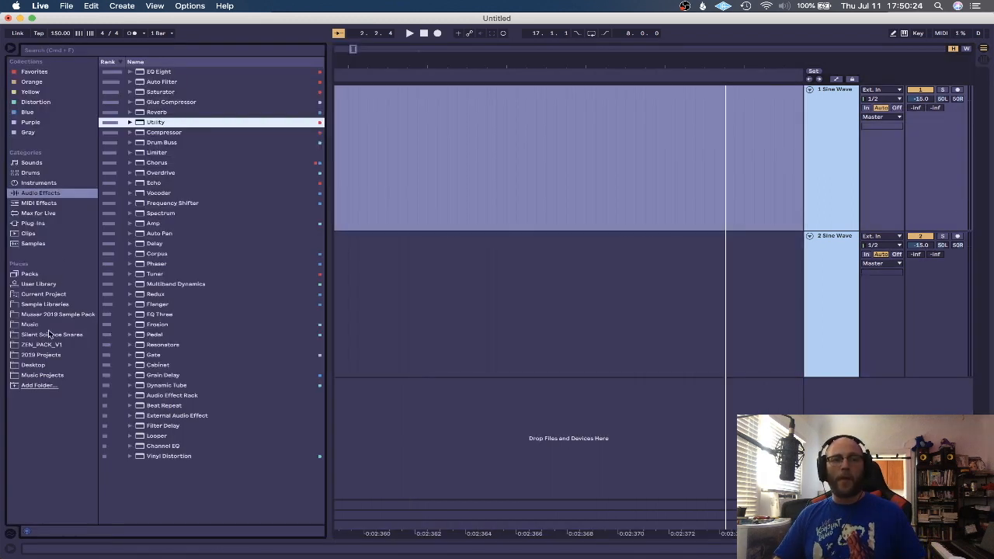
Step: Browse into the sample pack's bass folder and pick the MSR_Bass_NeuroReese_F_002 sample for both tracks
click(57, 314)
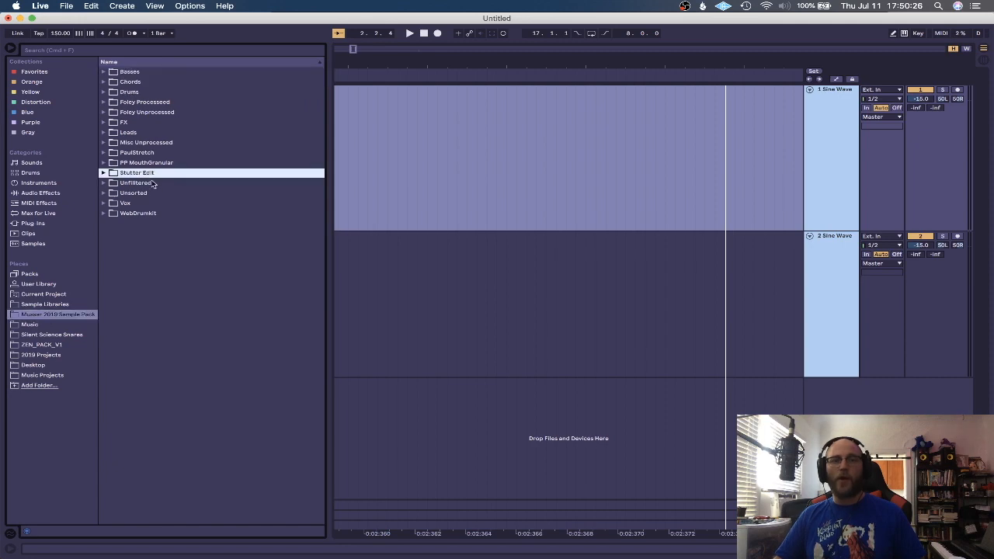
click(129, 72)
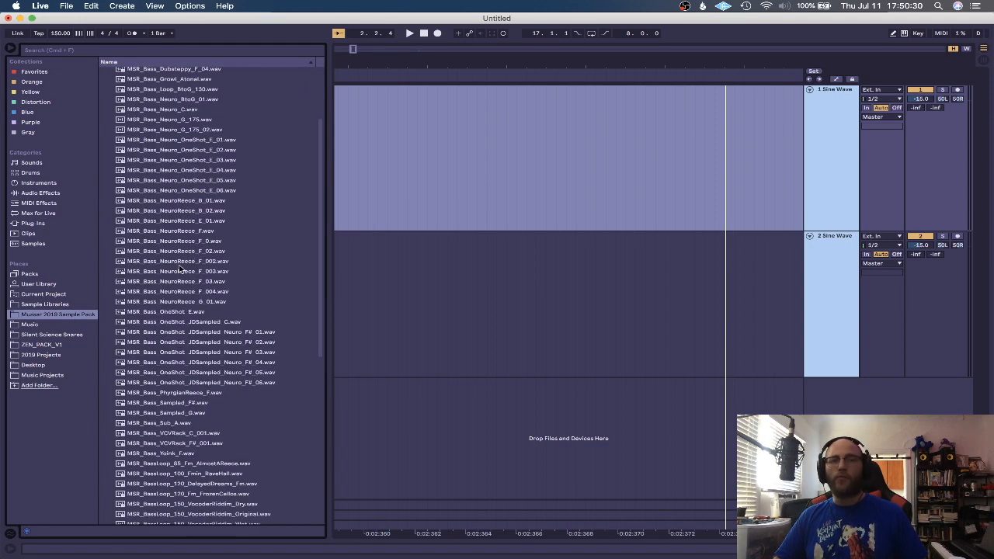
click(178, 261)
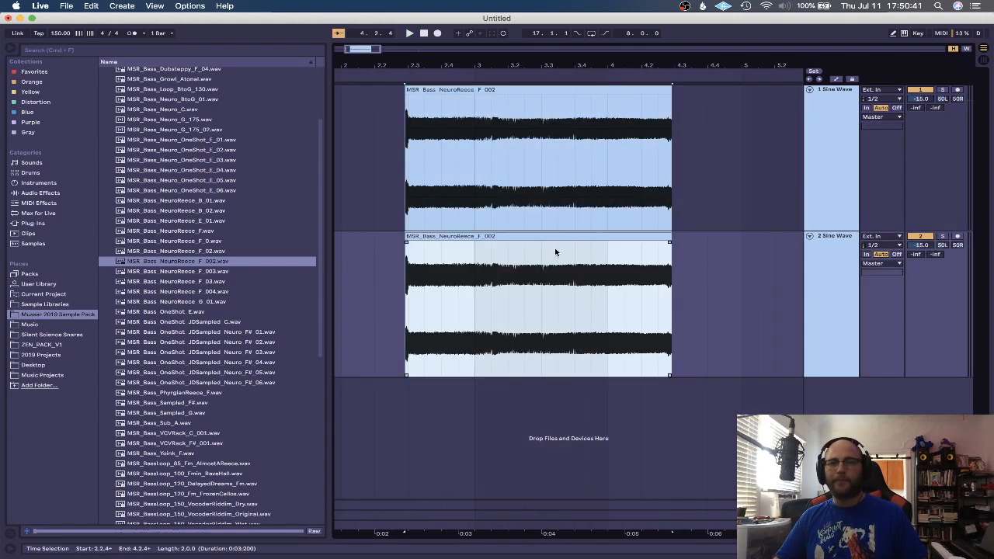
Step: Return the Browser to Audio Effects, show the track's device area and play to compare the two bass clips
click(40, 193)
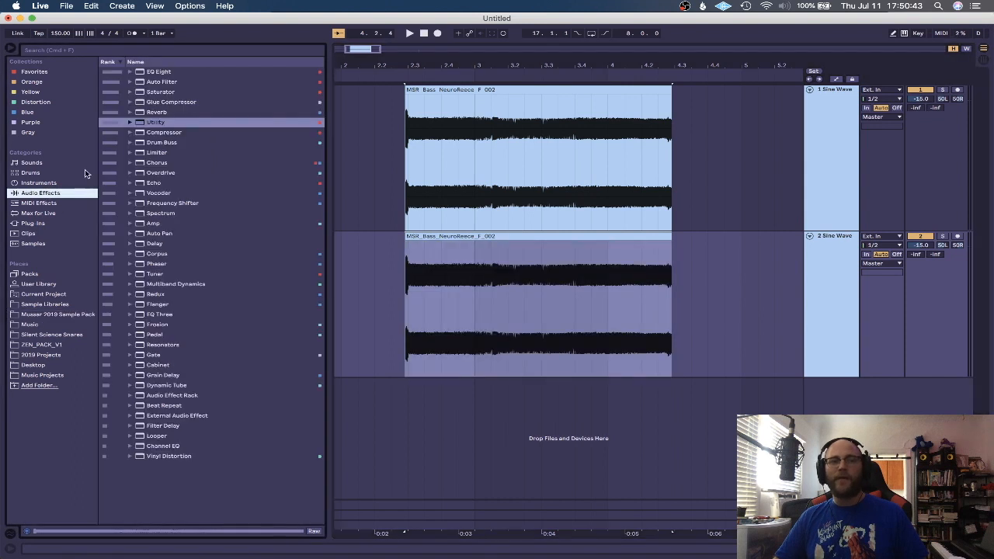
double_click(155, 121)
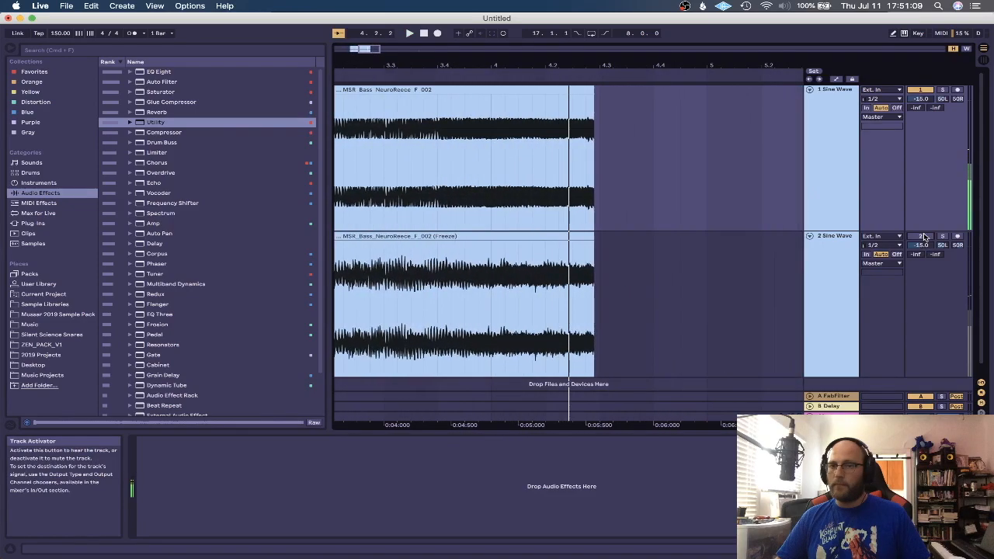
click(409, 33)
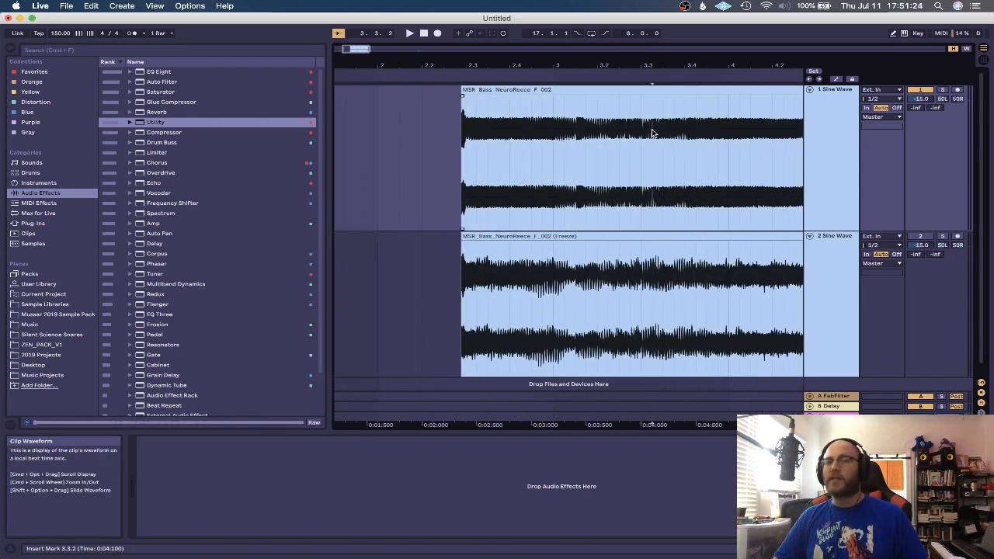
mouse_move(520, 99)
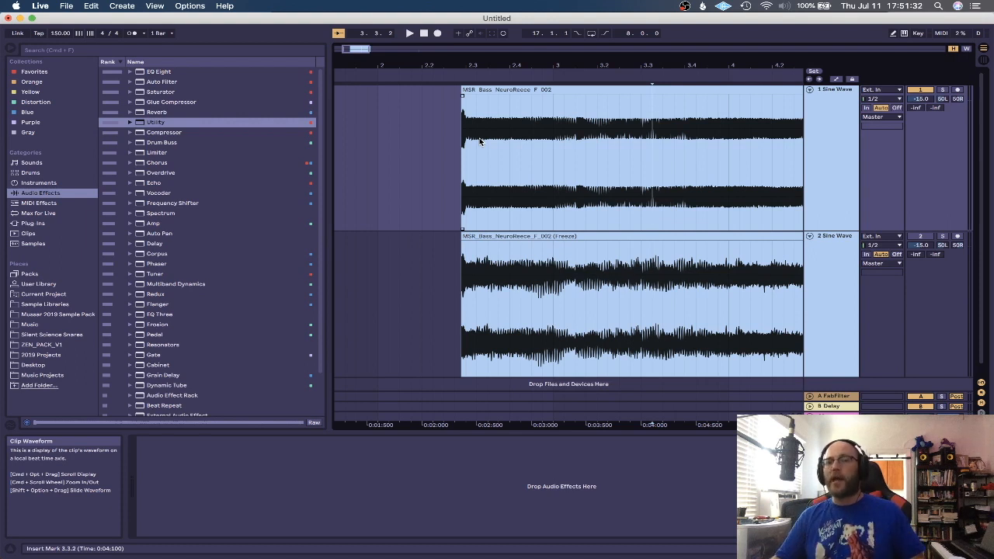
mouse_move(786, 261)
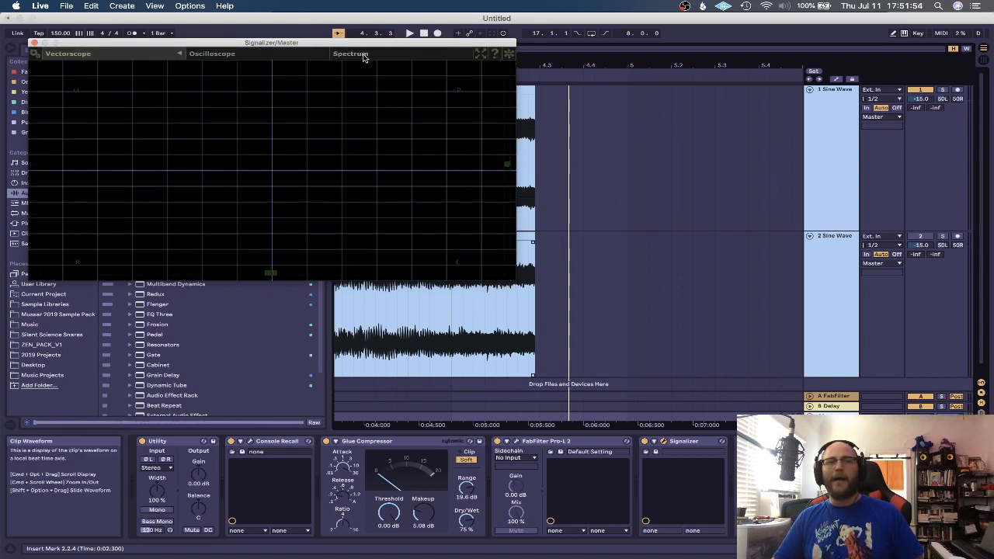
Step: Switch the Signalizer plug-in on the Master to its Spectrum settings view
click(351, 53)
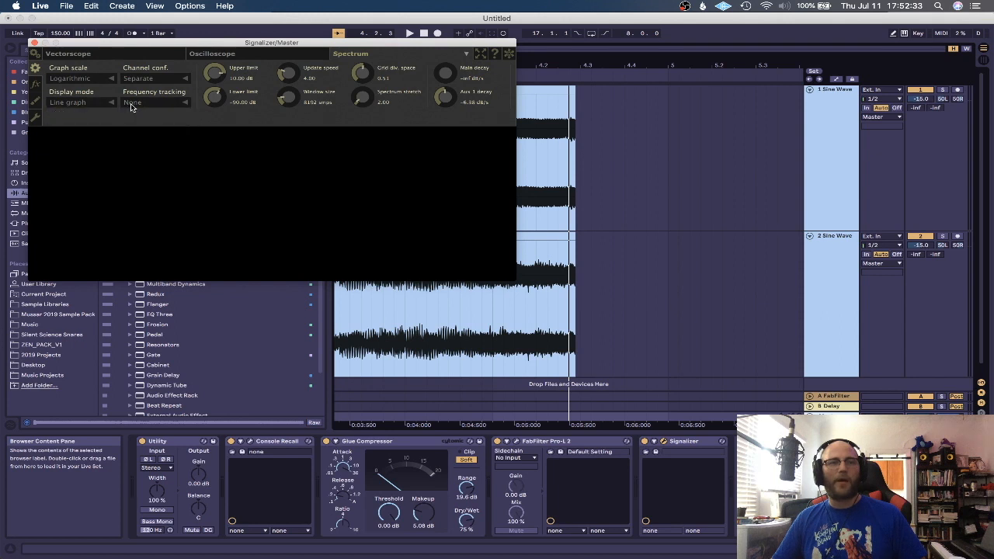
Step: Set Signalizer's Frequency tracking to Aux graph 1 and bring up its colour settings page
click(148, 102)
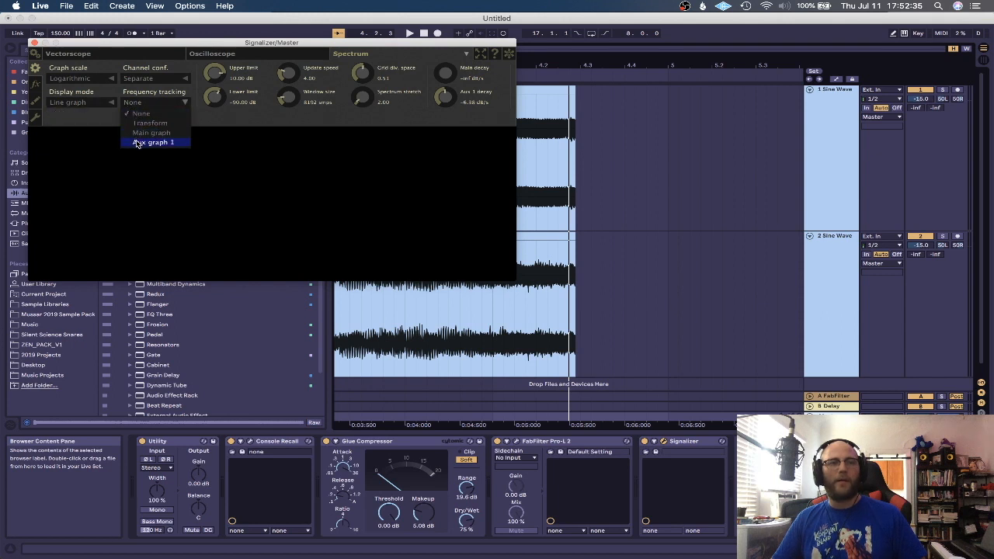
click(156, 143)
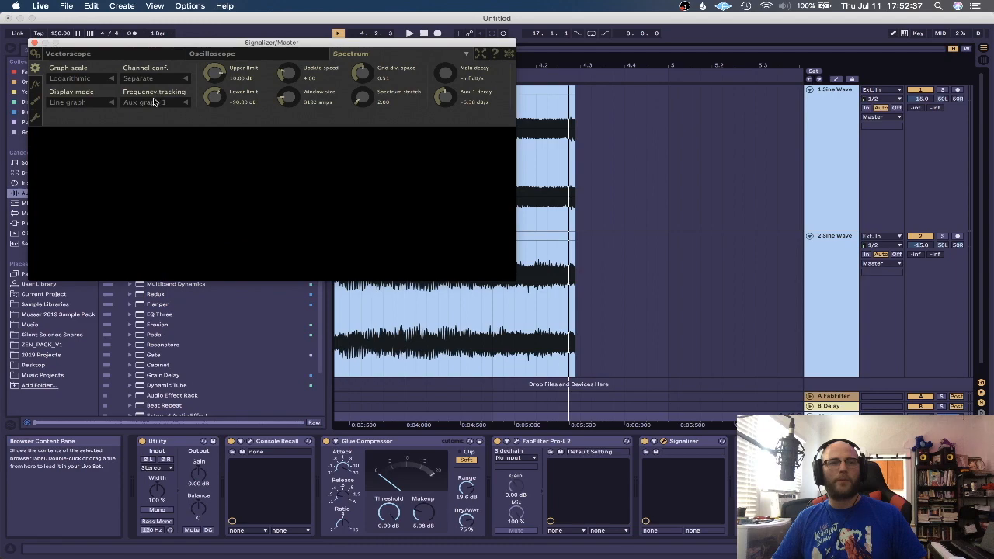
click(154, 77)
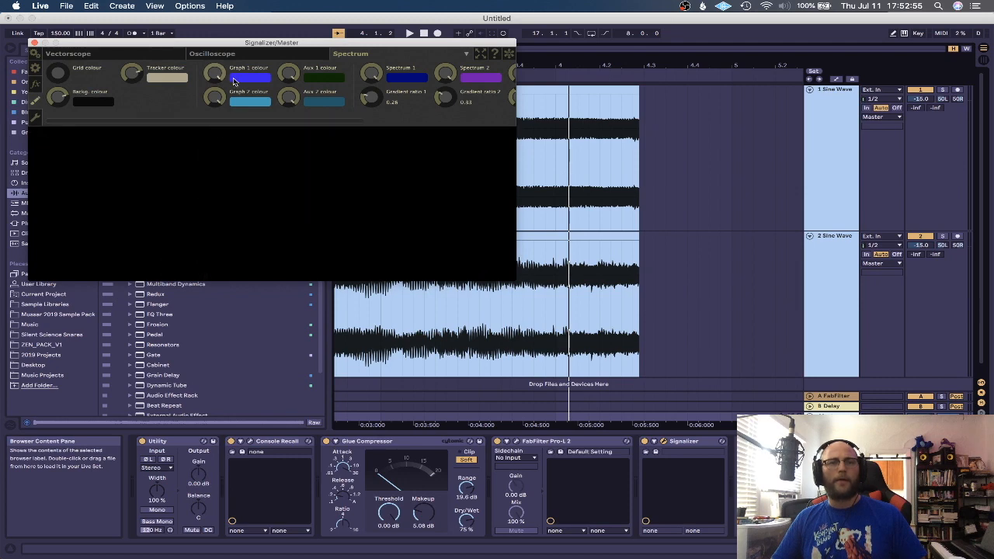
mouse_move(138, 75)
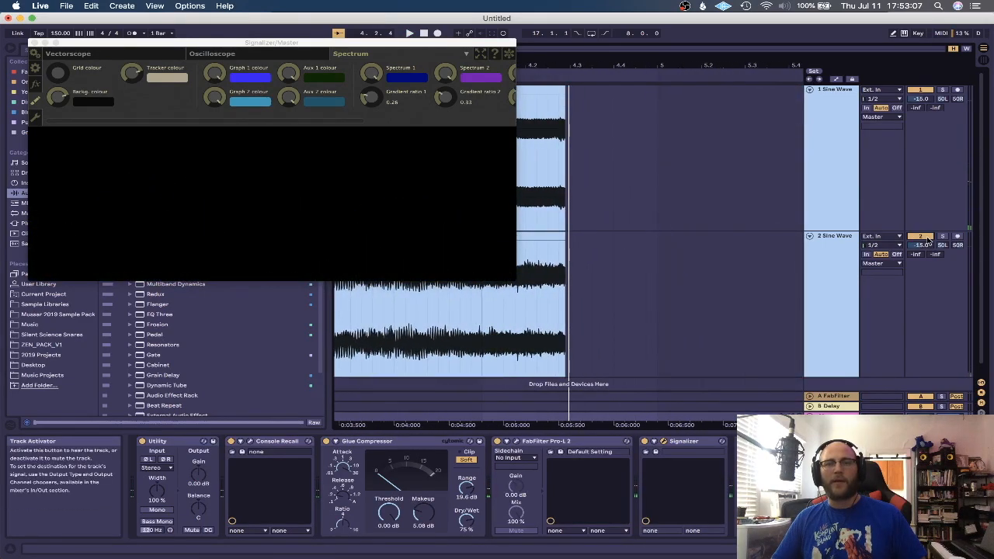
Step: Close the Signalizer window
click(410, 33)
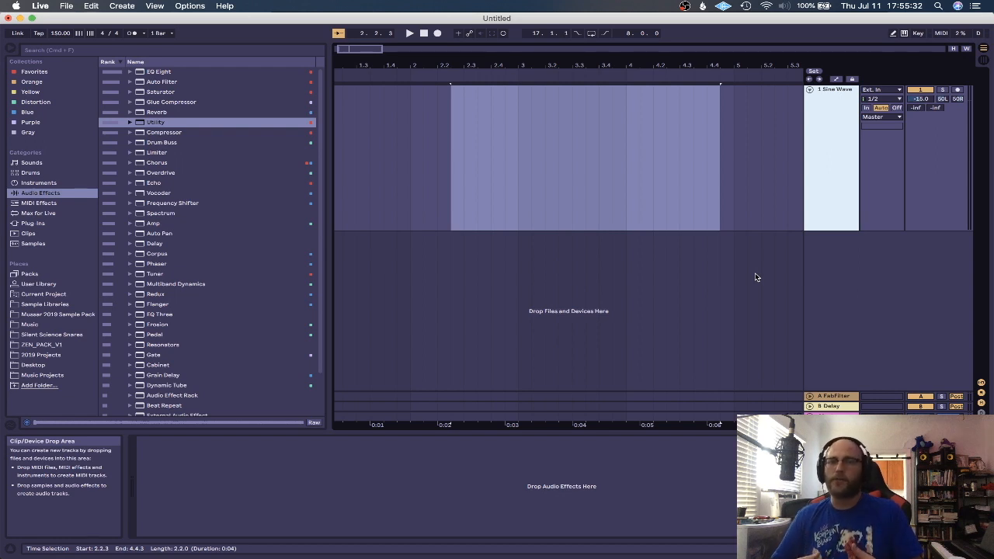
mouse_move(757, 252)
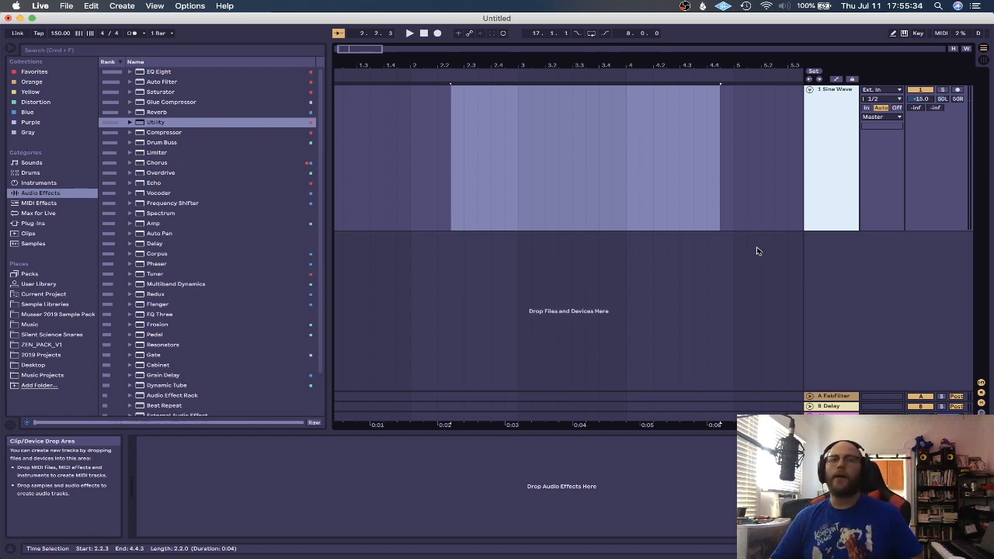